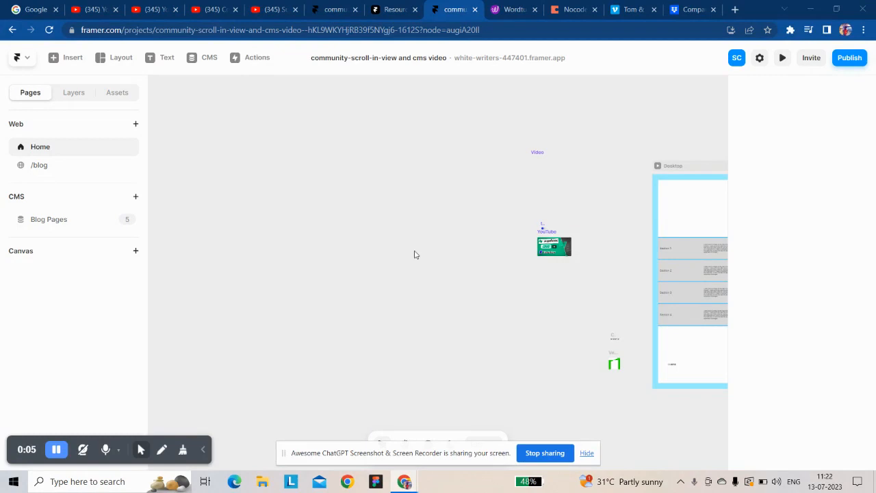
mouse_move(418, 253)
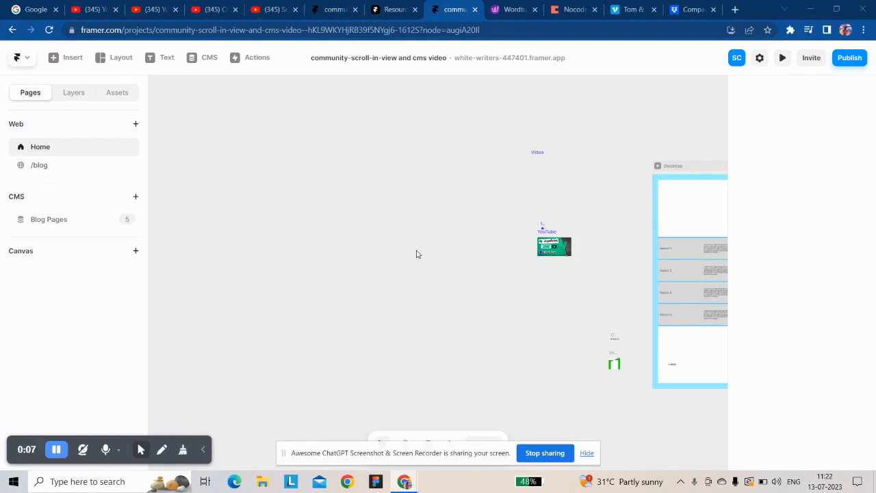
mouse_move(30, 98)
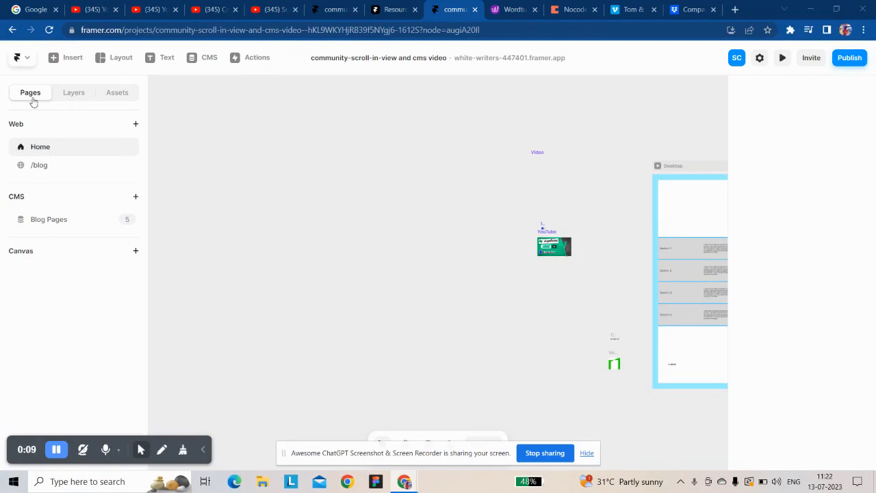
mouse_move(69, 101)
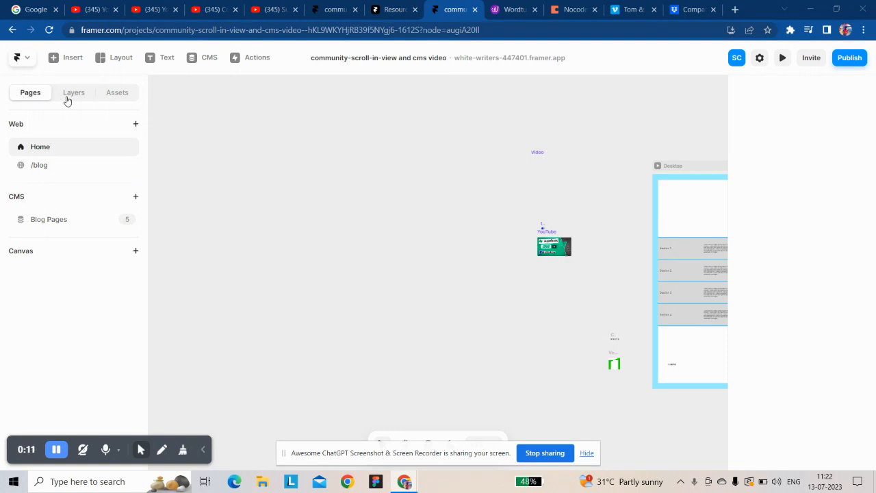
mouse_move(202, 61)
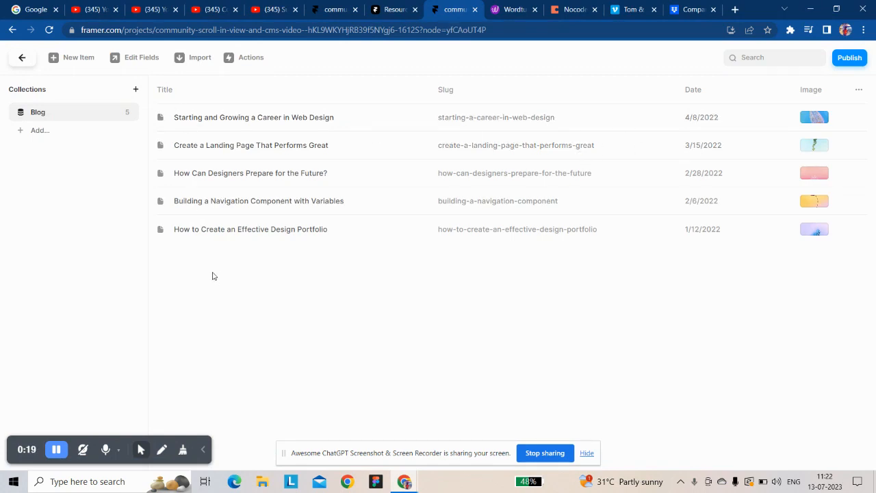
mouse_move(210, 264)
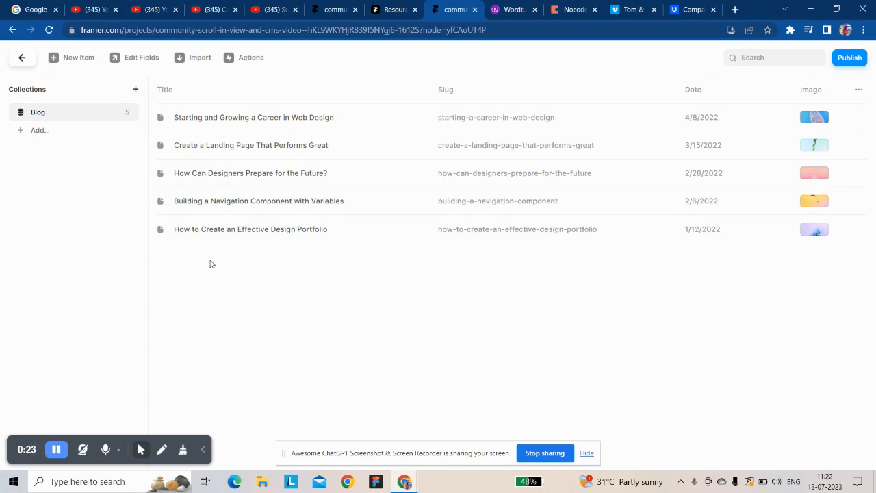
mouse_move(212, 263)
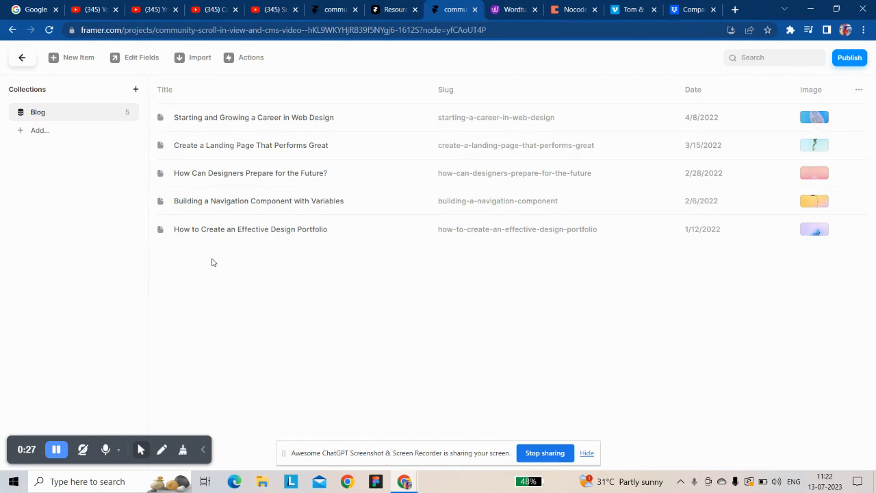
mouse_move(252, 277)
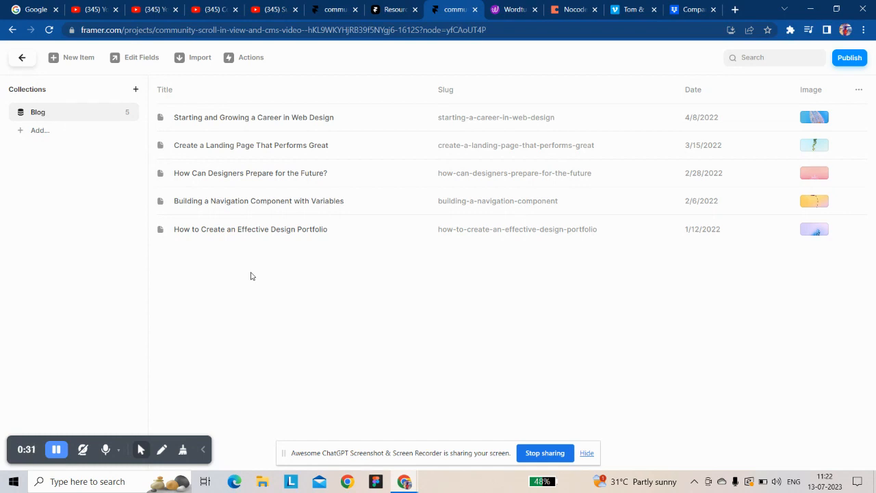
mouse_move(252, 274)
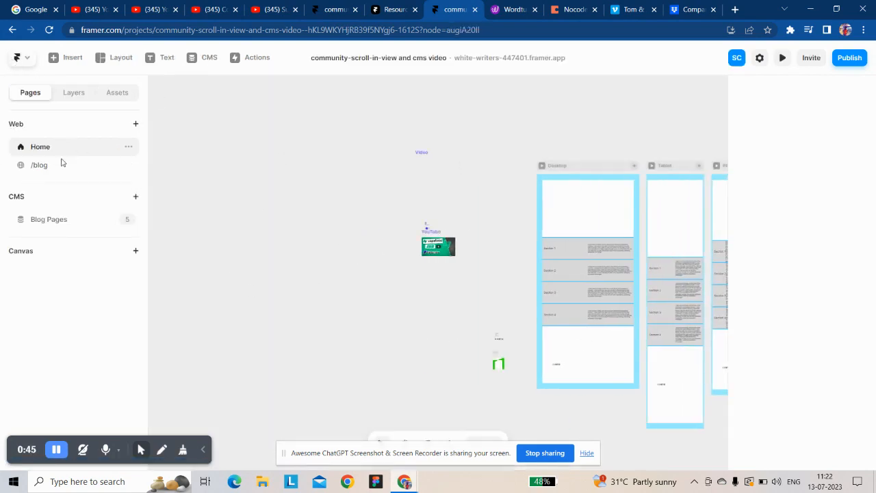
Step: Add plain-text fields youtube-link and vimeo-link to the Blog collection
click(39, 164)
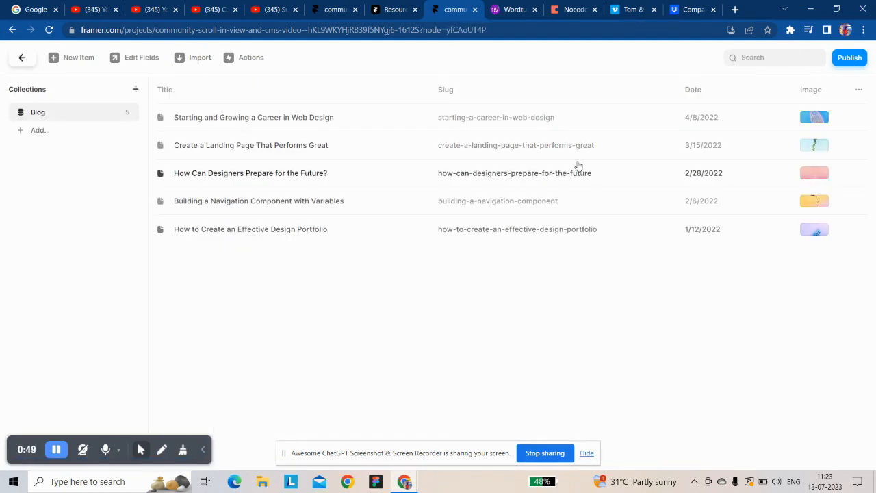
click(859, 91)
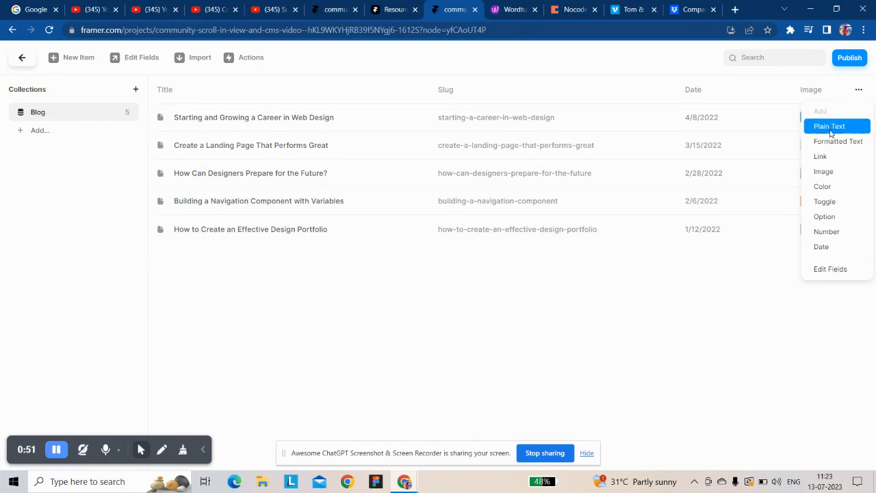
click(829, 125)
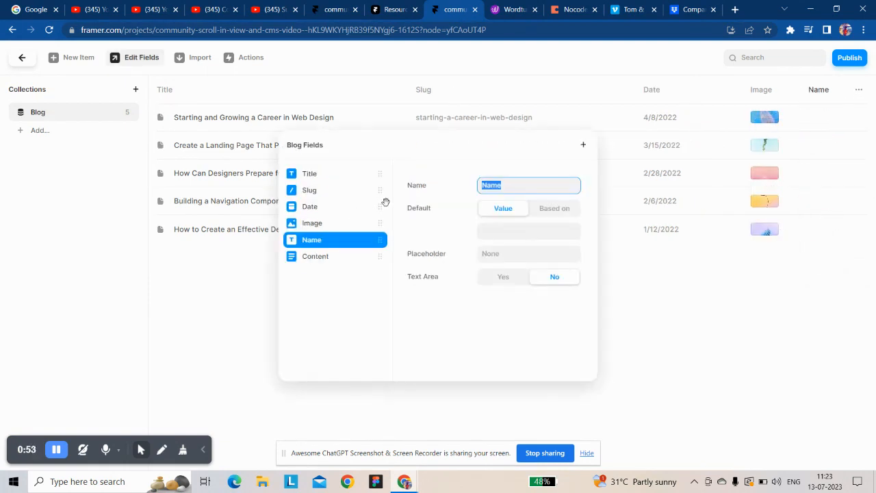
text(youtube-link)
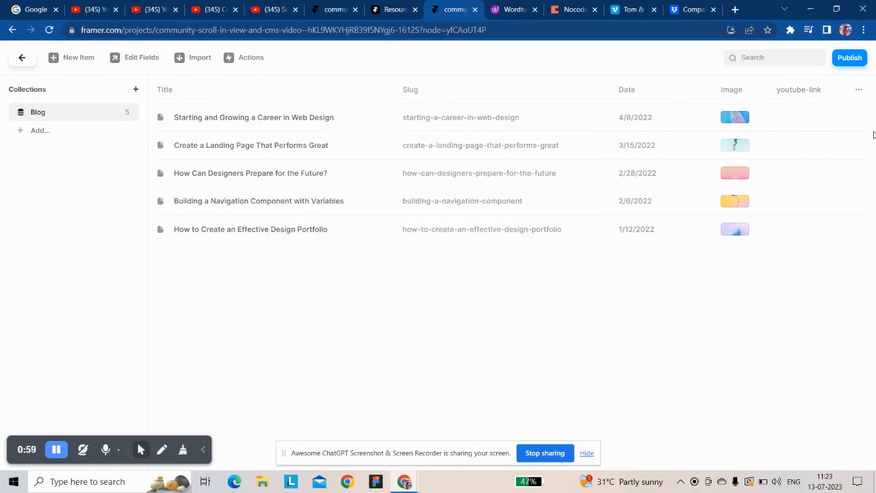
click(141, 58)
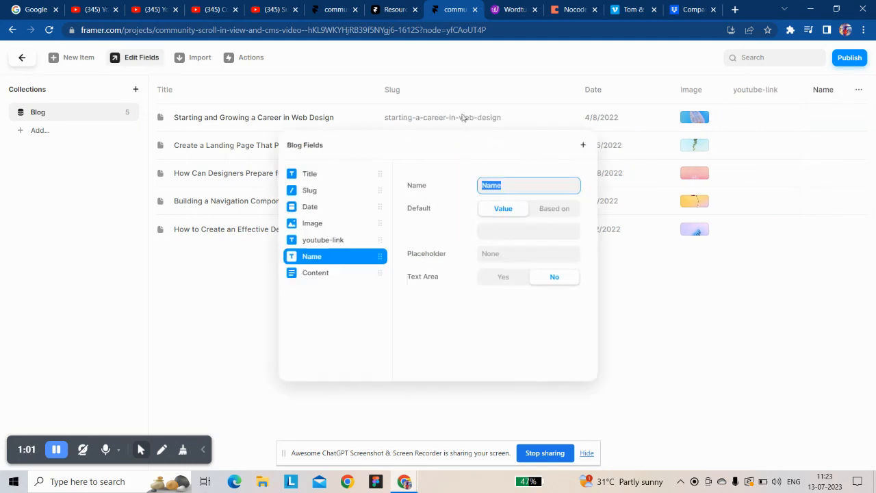
text(vimeo-link)
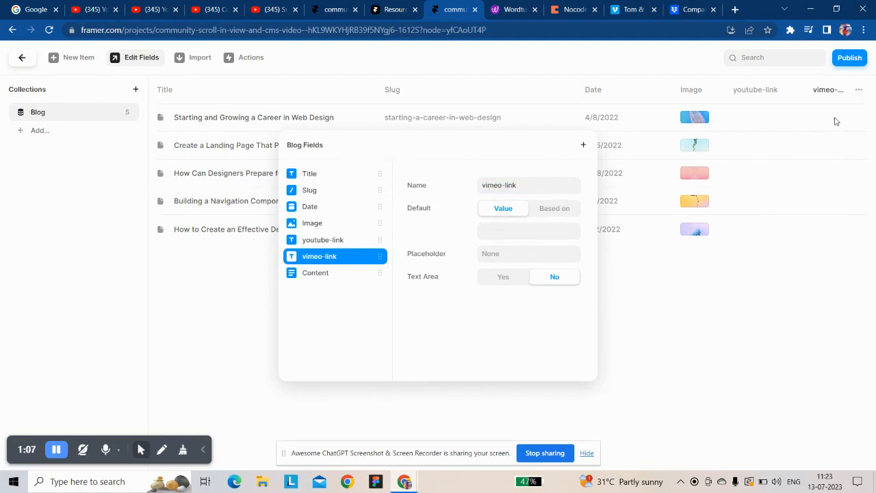
Step: Add a third plain-text field my-host-video, then bring up the Coda notes of video URLs
click(859, 90)
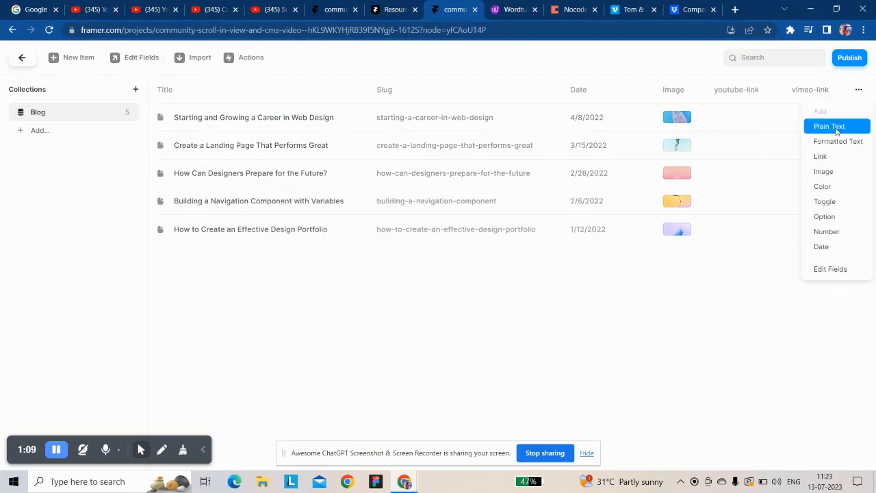
click(829, 126)
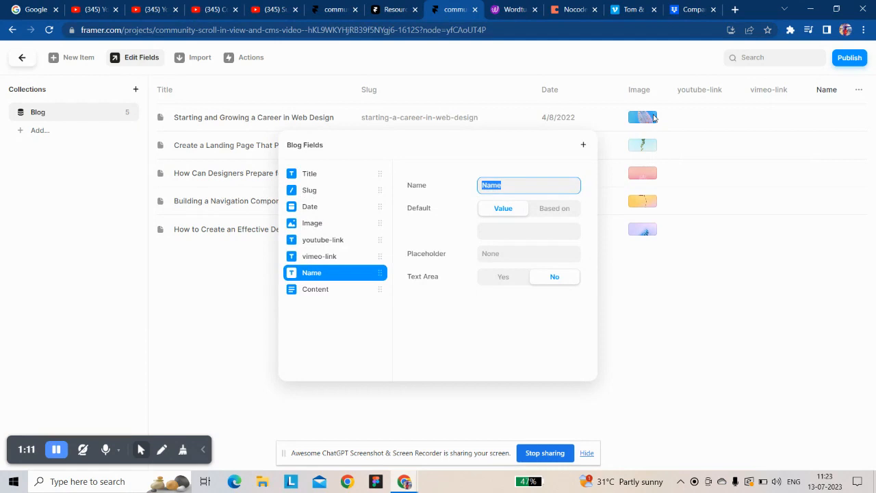
text(my-host-video)
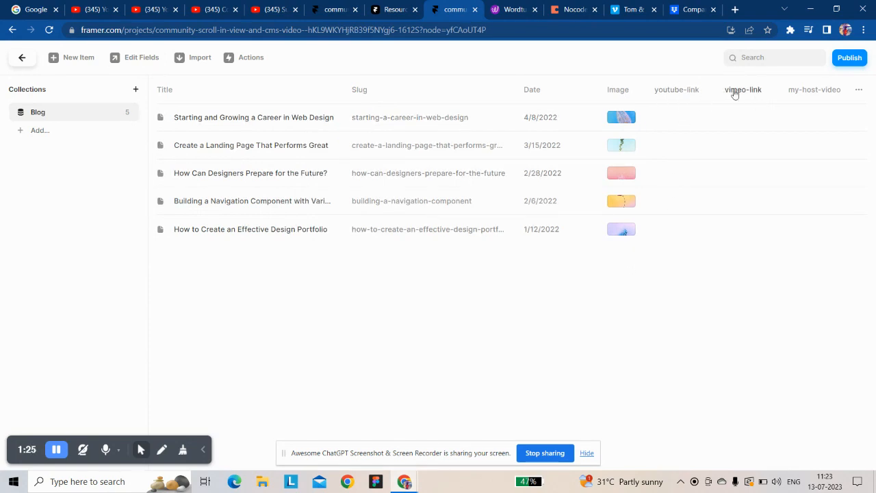
click(572, 8)
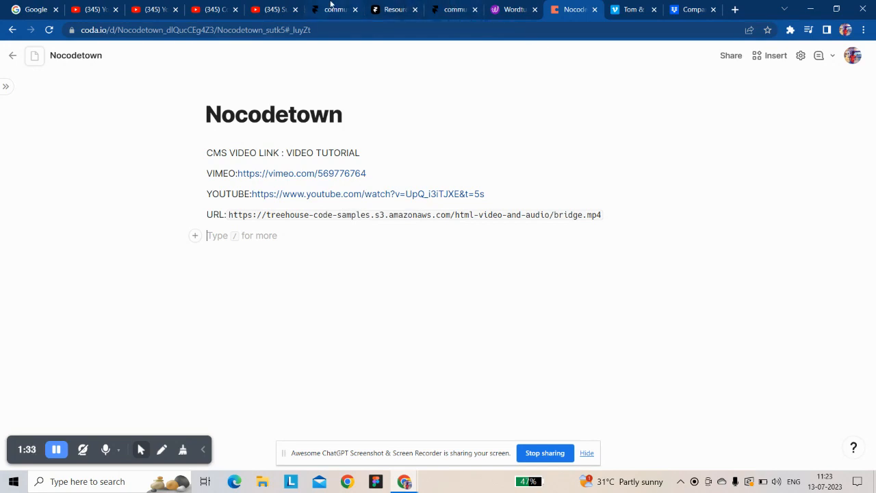
click(454, 8)
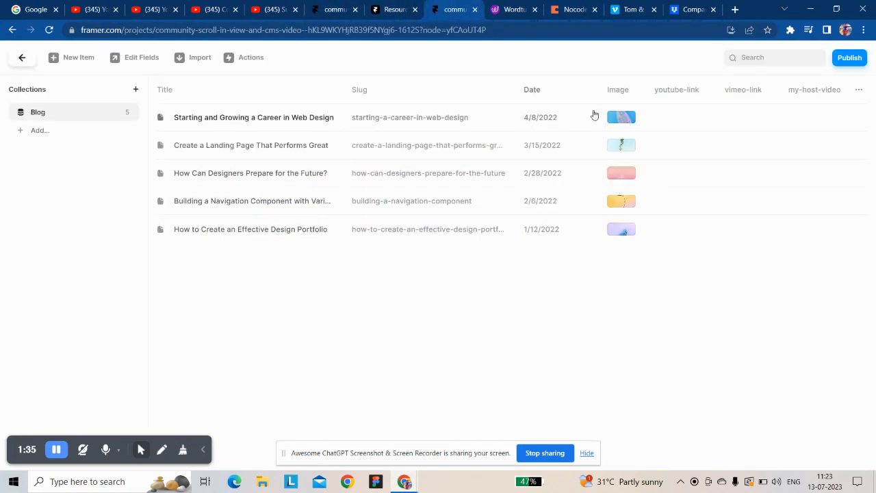
click(253, 118)
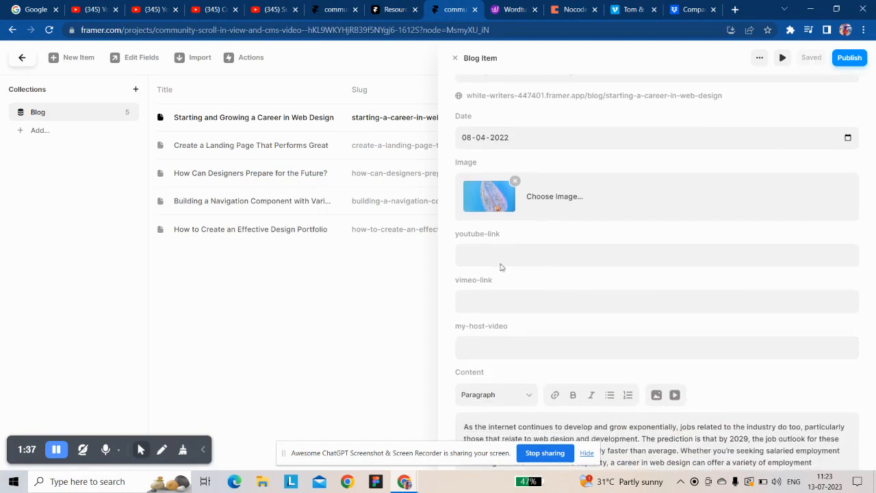
text(https://www.youtube.com/watch?v=UpQ_i3iTJXE&t=5s)
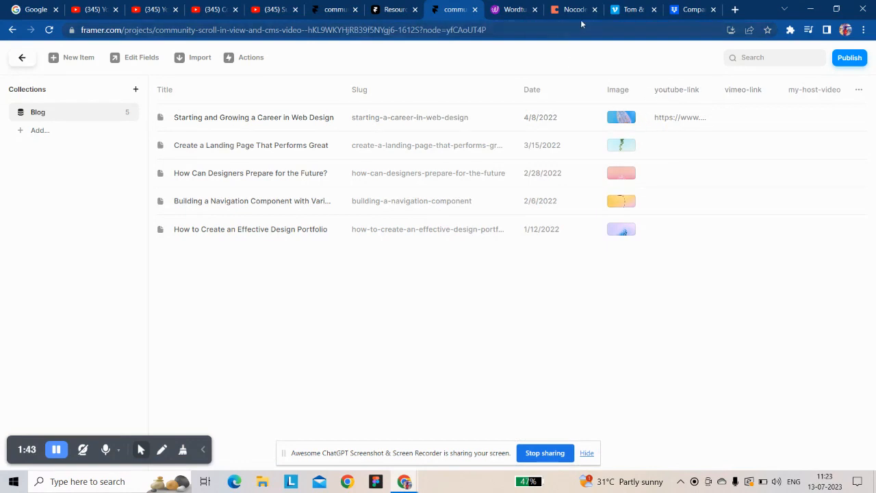
click(572, 8)
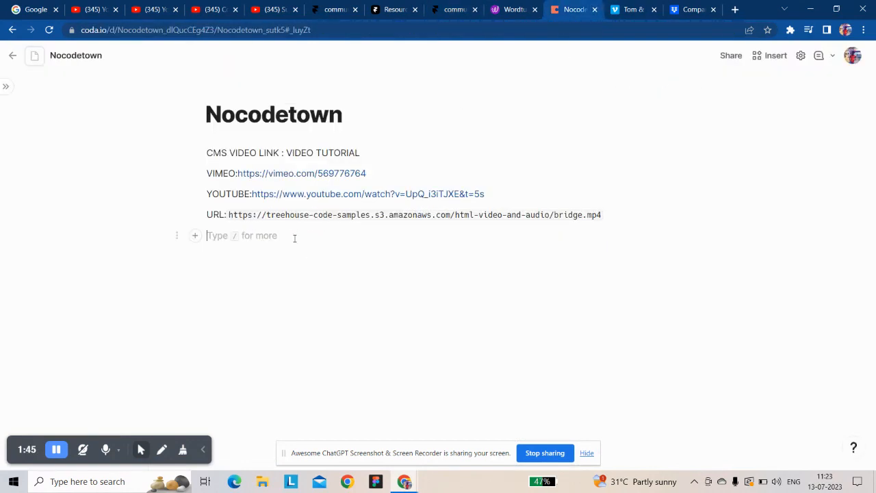
click(271, 172)
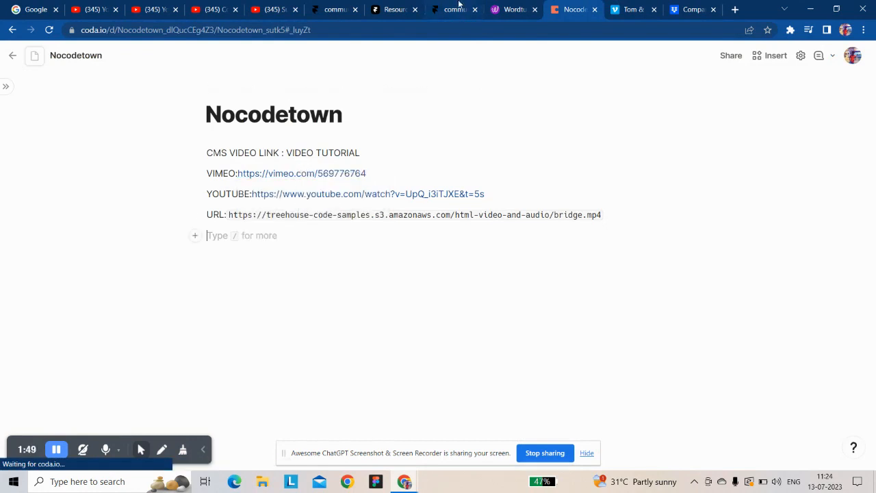
click(455, 9)
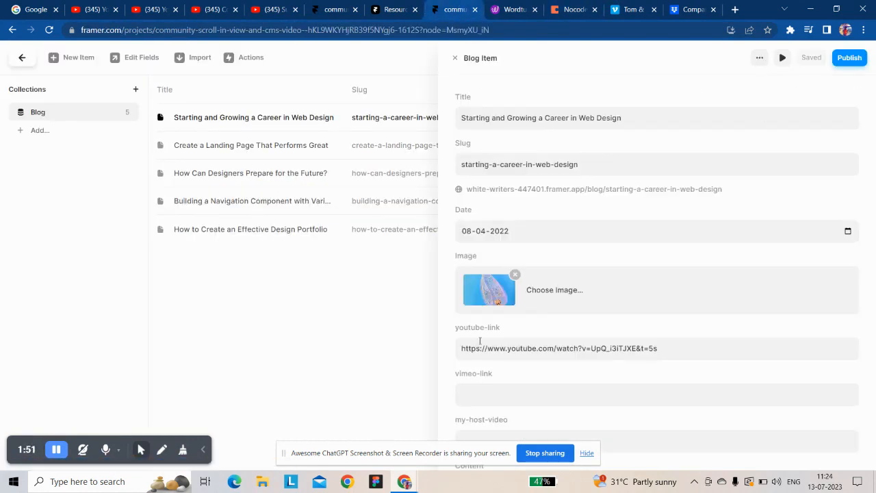
text(https://vimeo.com/569776764)
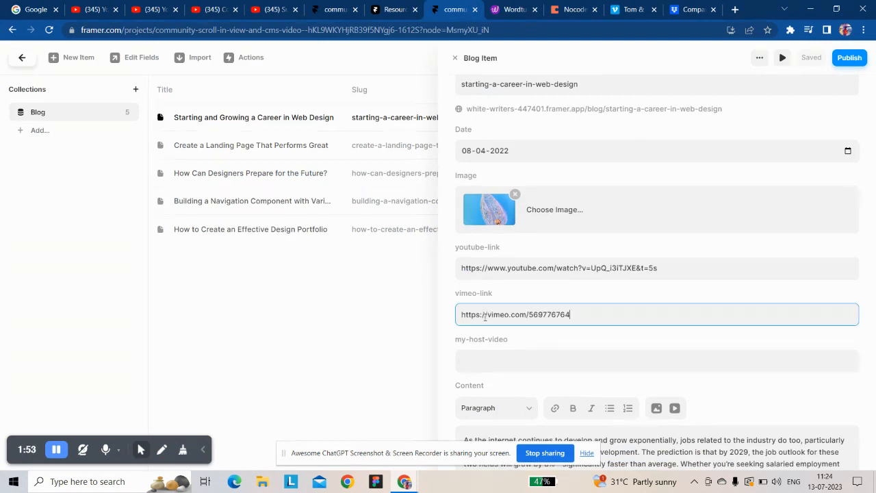
click(454, 57)
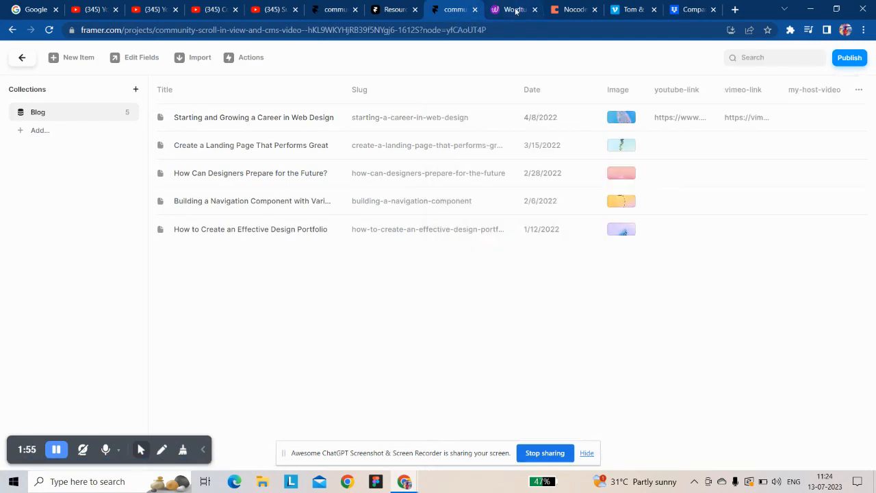
Step: Copy the bridge.mp4 S3 address from the notes into the item's my-host-video field
click(573, 9)
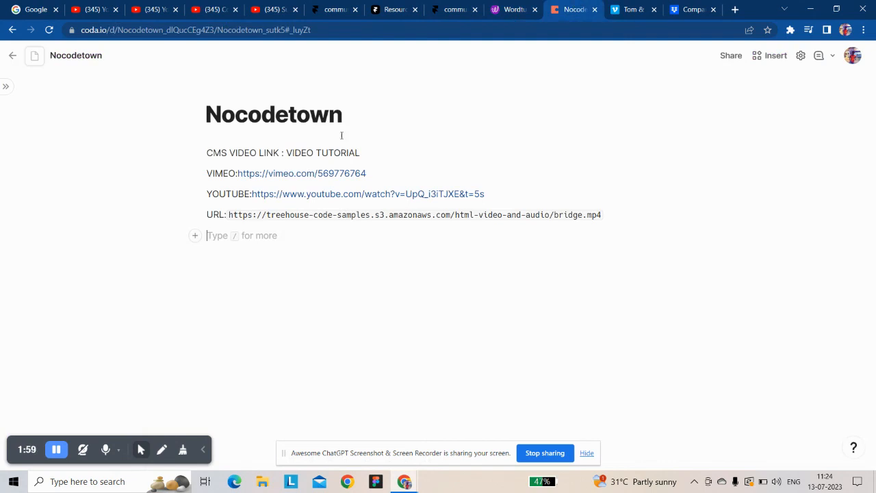
right_click(266, 214)
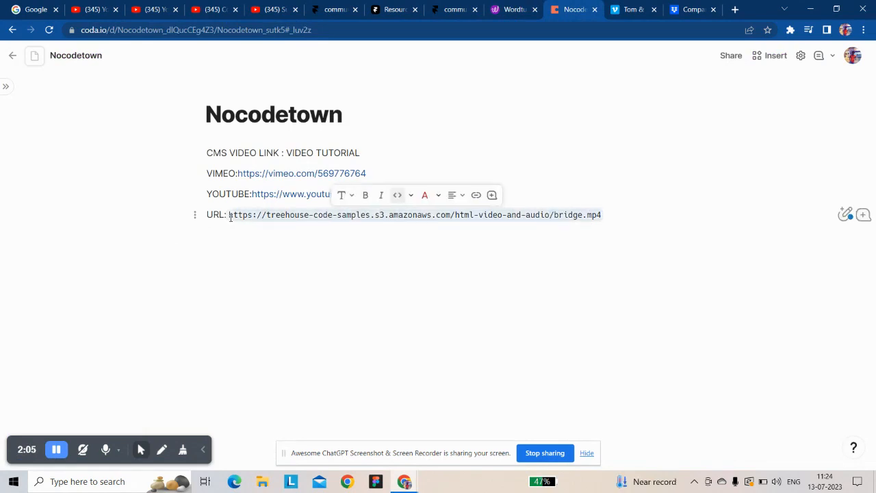
right_click(250, 214)
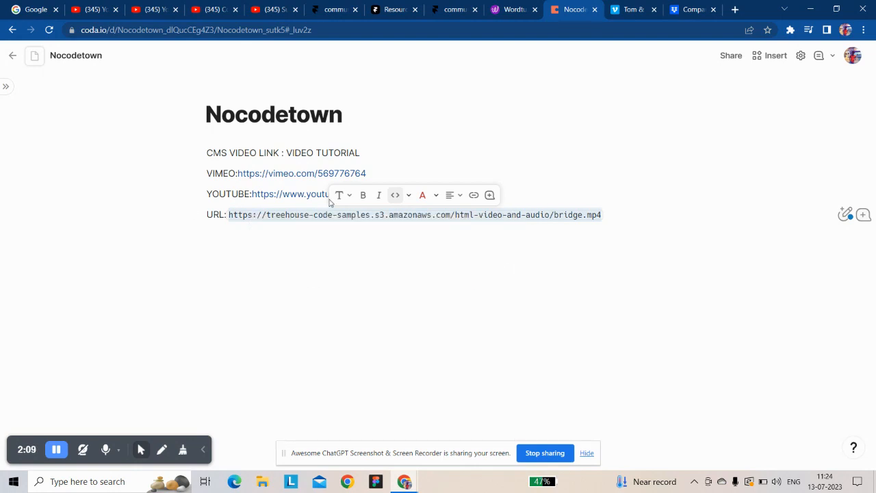
click(453, 9)
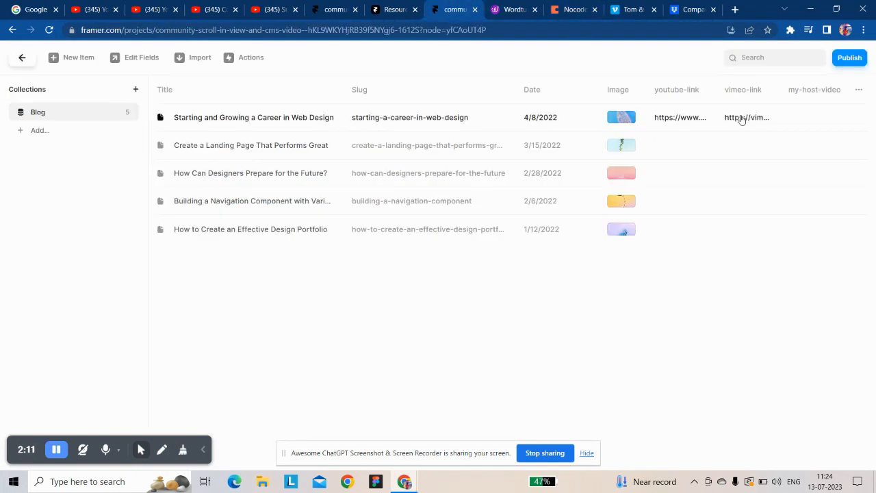
click(253, 118)
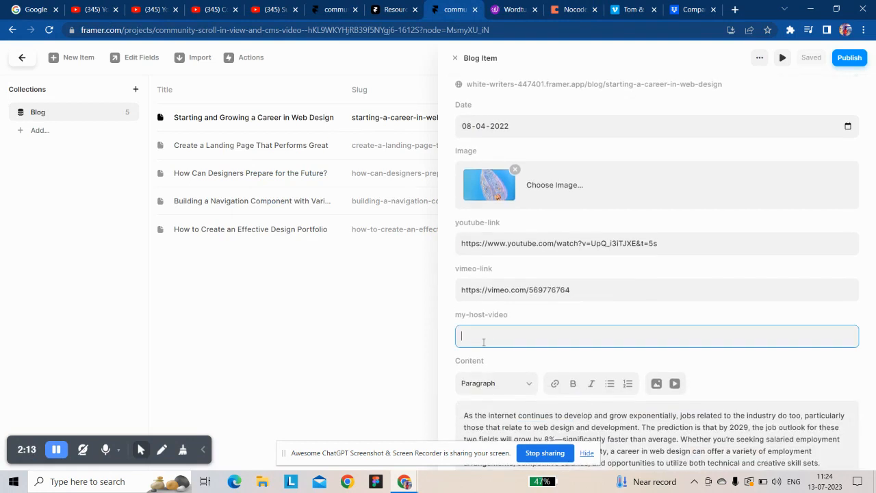
text(https://treehouse-code-samples.s3.amazonaws.com/html-video-and-audio/bridge.mp4)
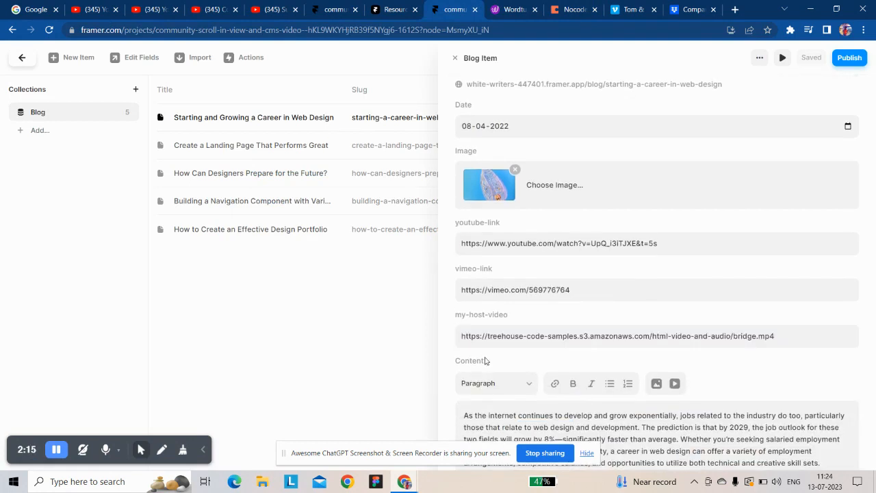
click(455, 58)
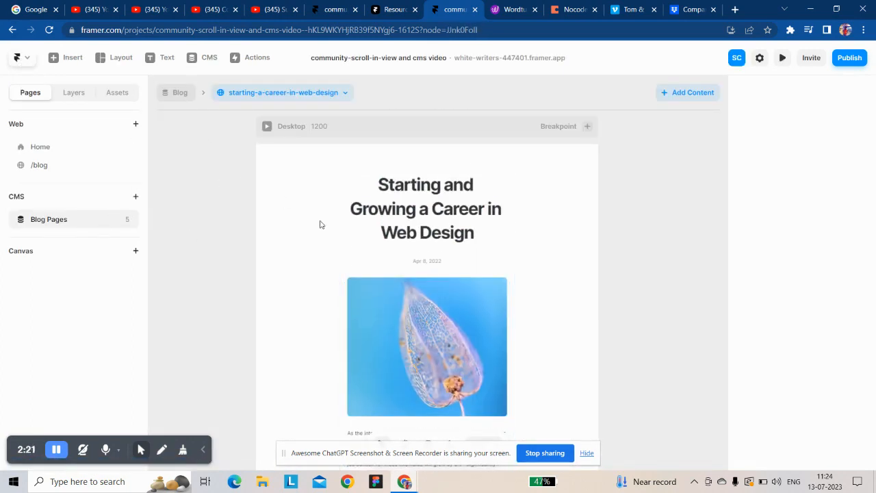
Step: Insert a video player and a YouTube embed under the cover image with height 400
scroll(down, 3)
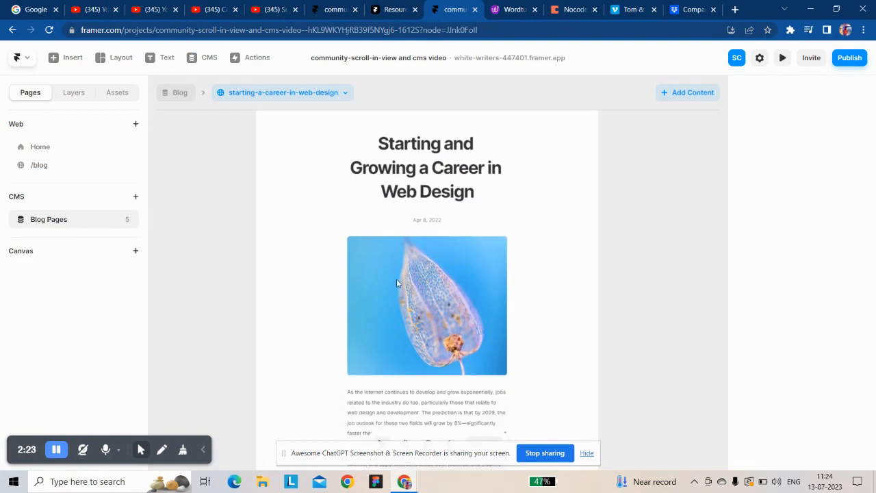
click(427, 304)
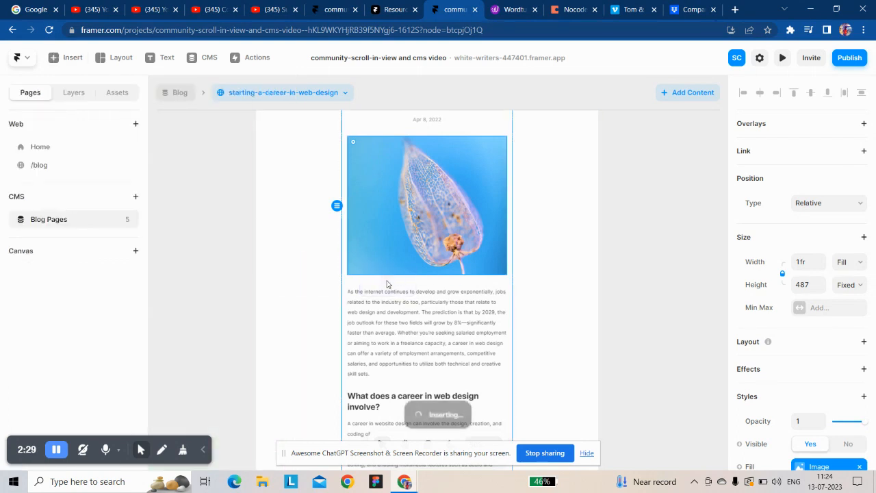
click(66, 58)
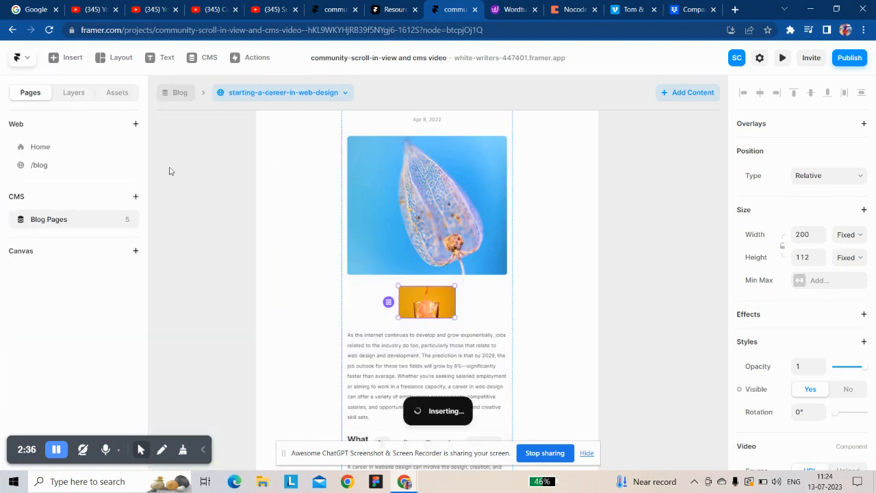
click(65, 58)
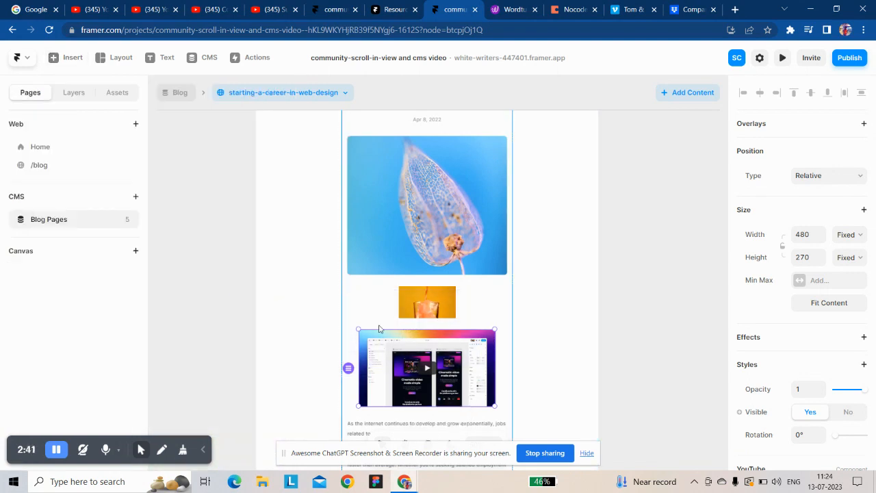
scroll(down, 3)
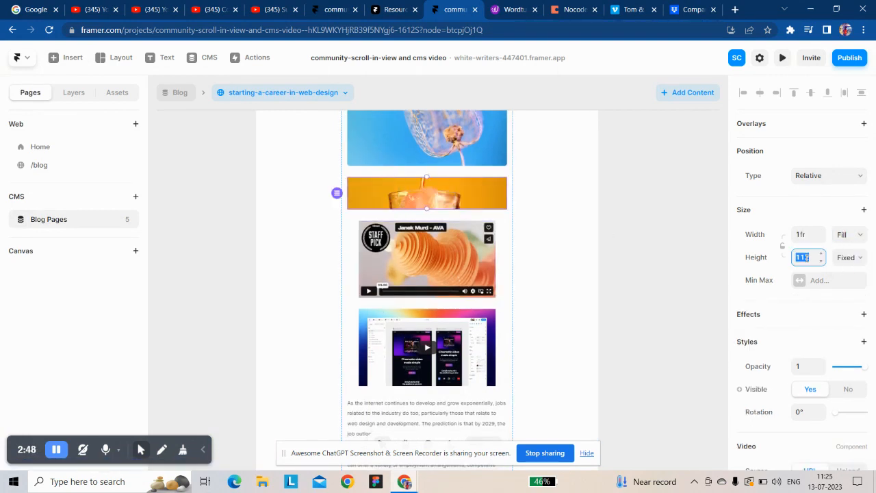
text(400)
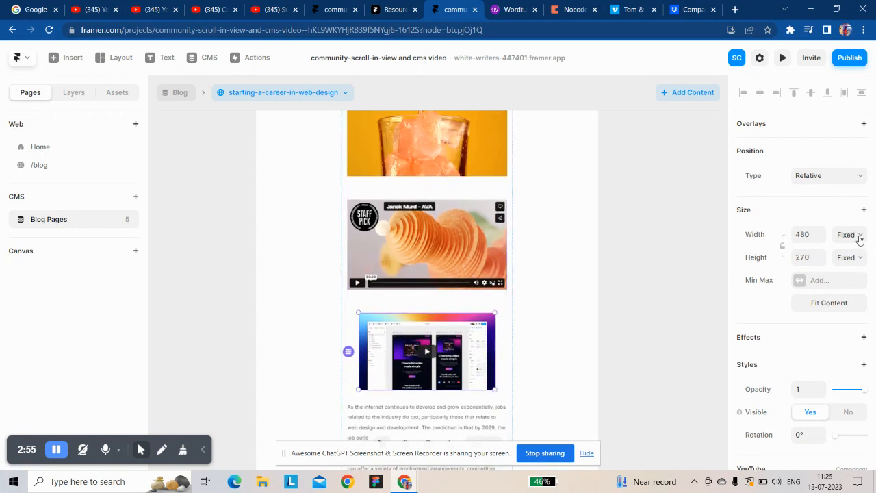
Step: Set the YouTube embed to Fill width and 400 height, then show the blog item list
click(848, 234)
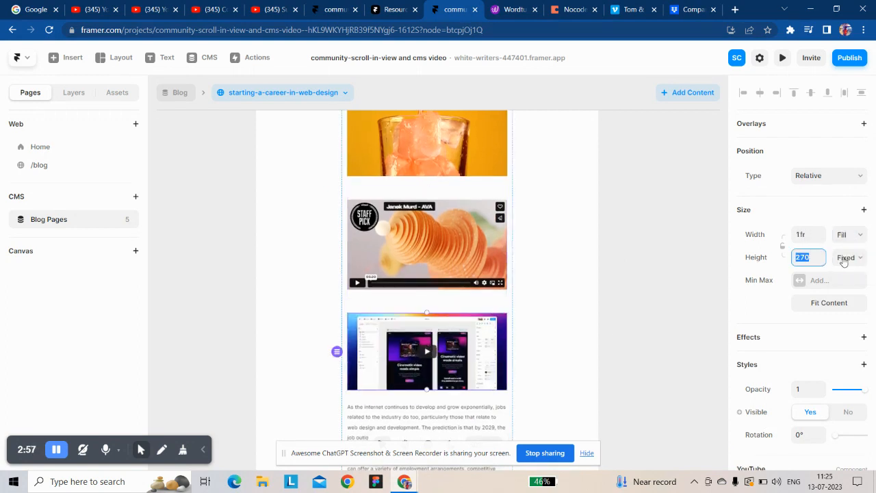
click(849, 258)
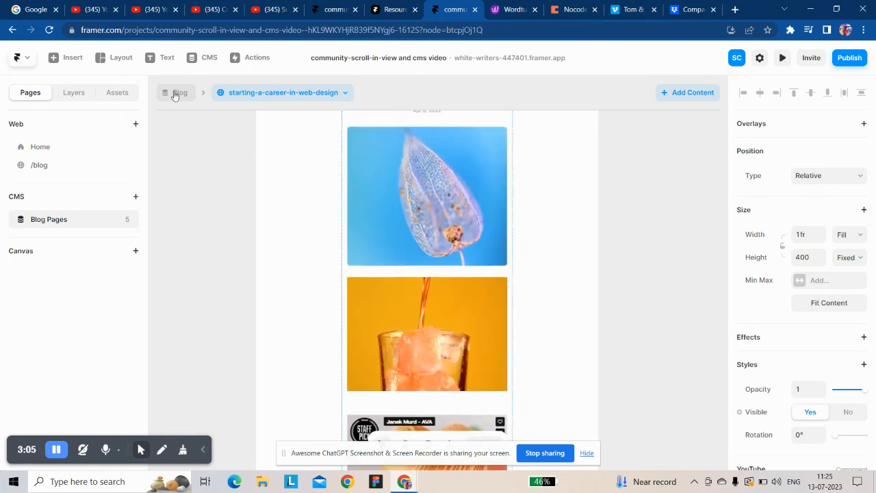
mouse_move(68, 165)
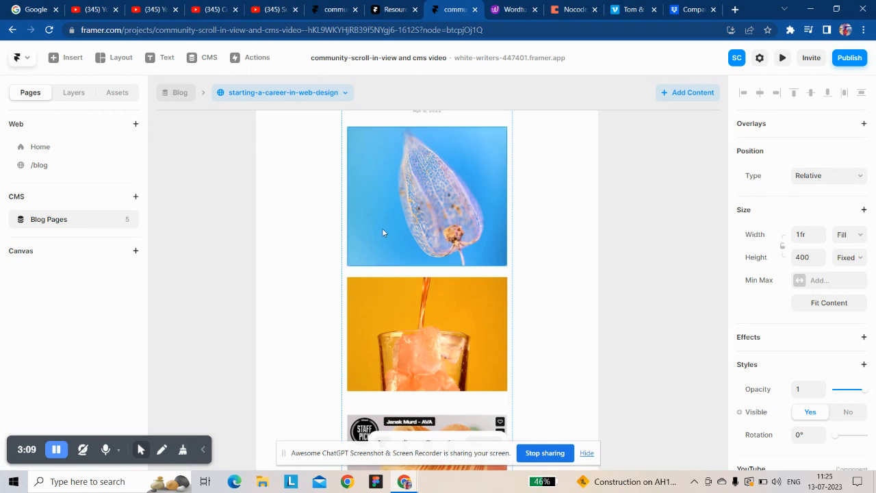
scroll(down, 3)
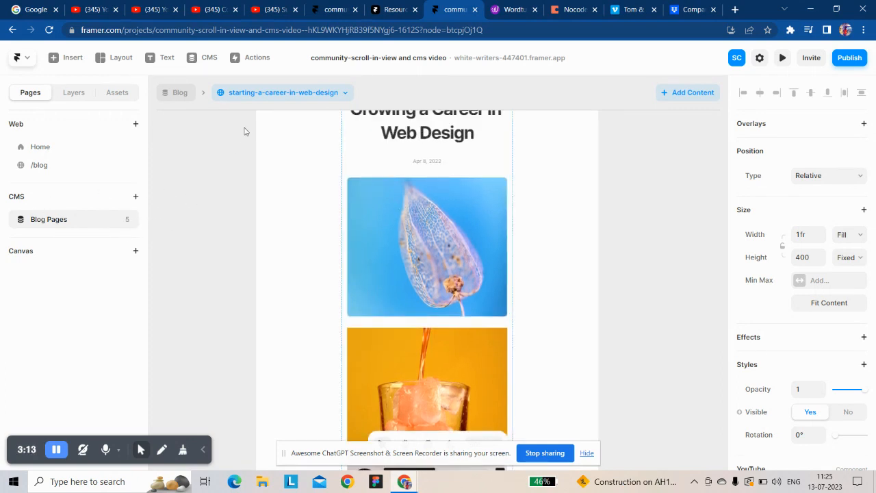
click(282, 91)
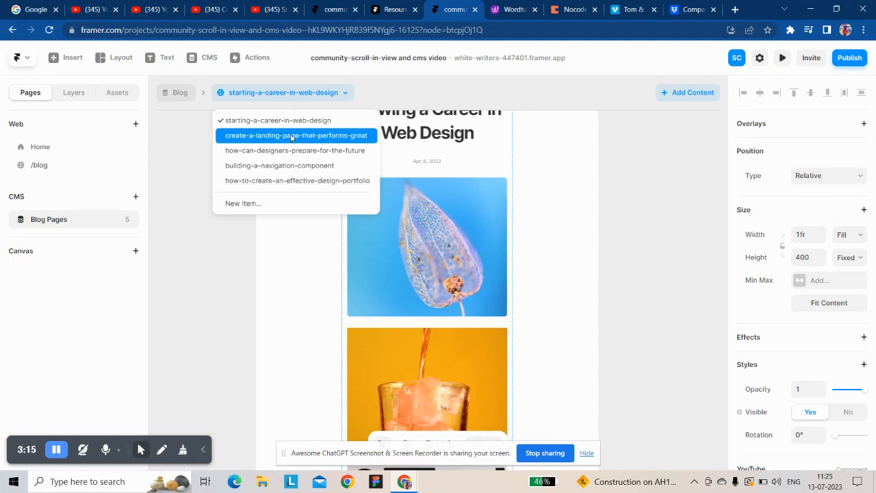
Step: Select the first video block on the post template and reveal its Source settings
click(295, 135)
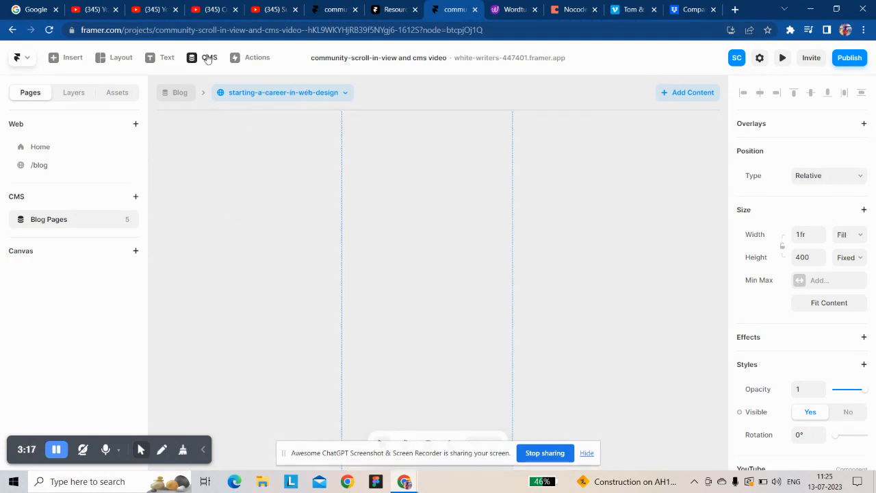
click(209, 58)
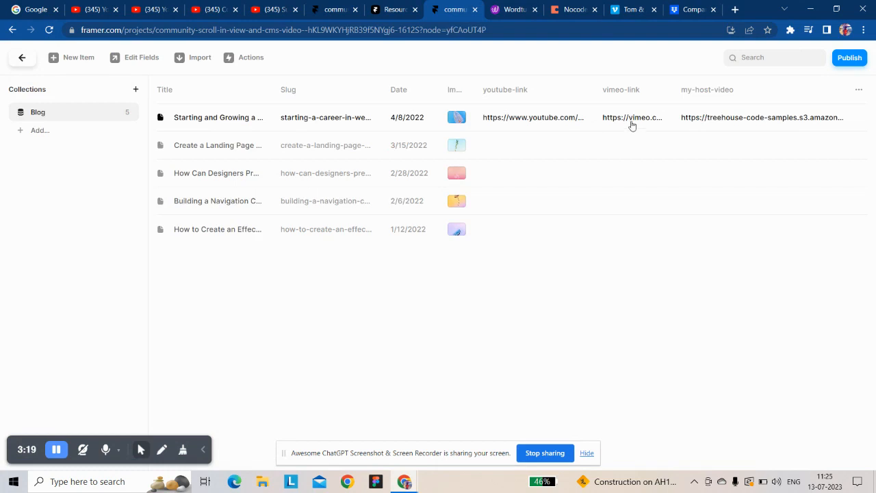
click(218, 117)
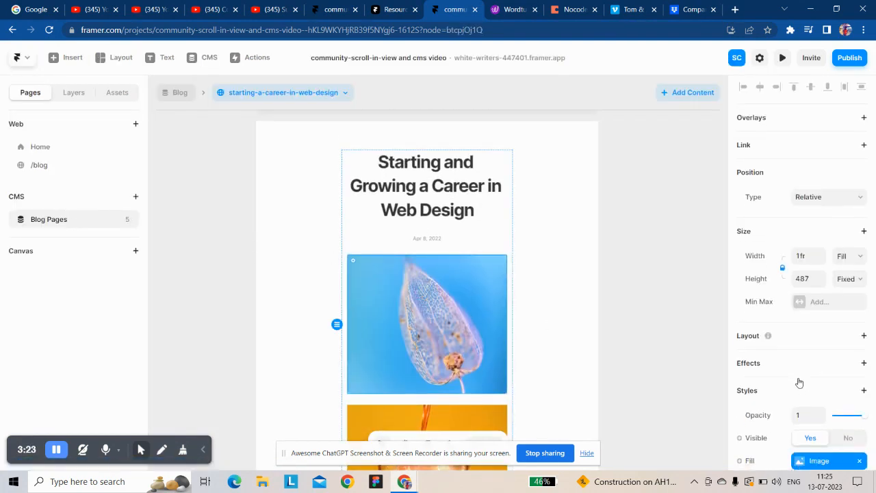
scroll(down, 3)
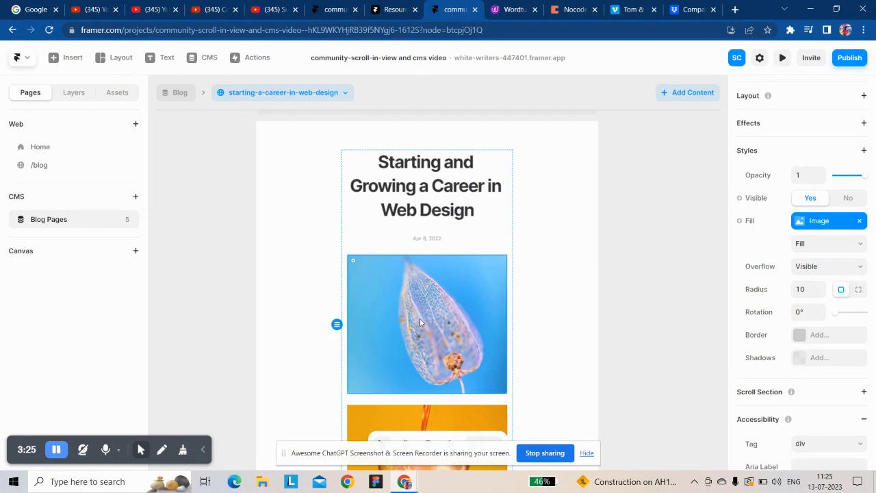
scroll(down, 3)
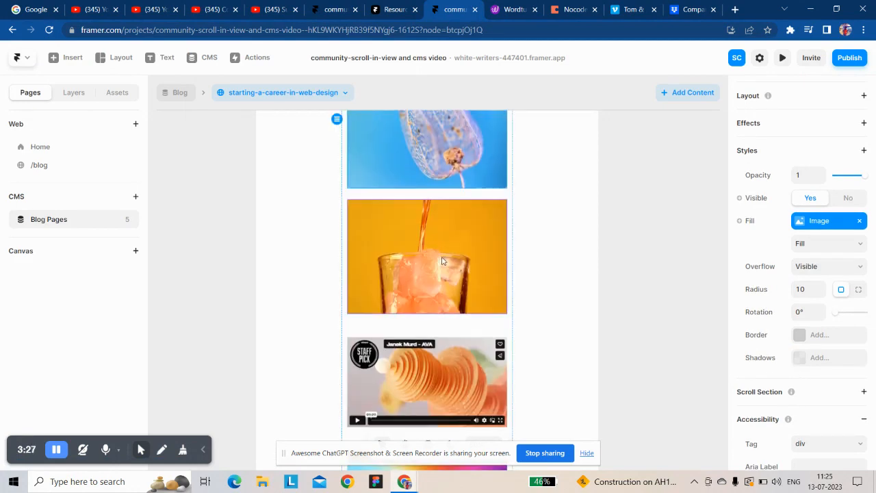
click(427, 256)
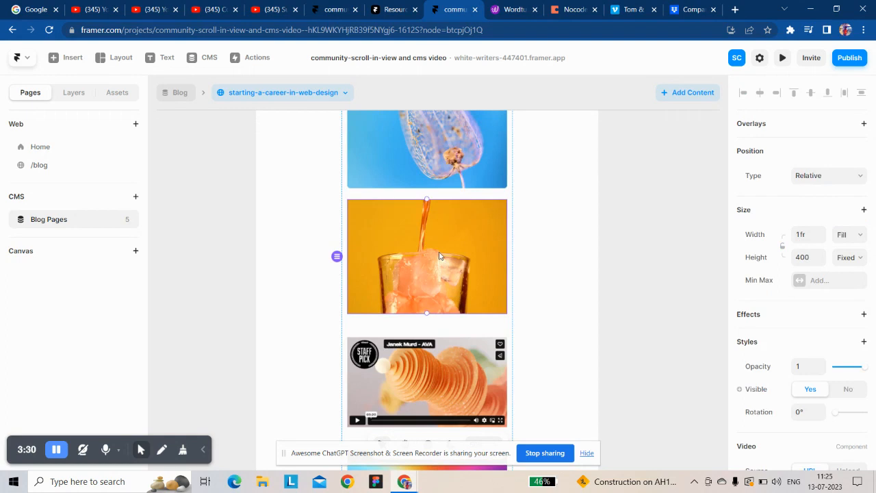
scroll(down, 3)
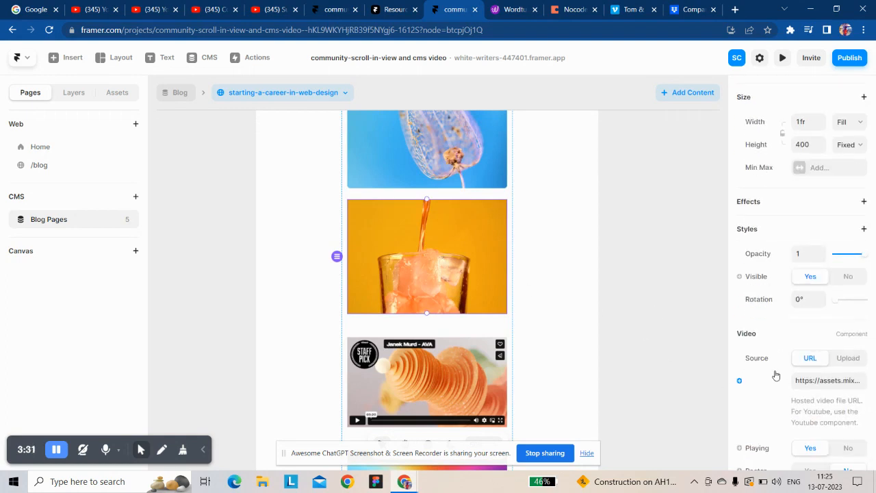
Step: Bind the hosted video to my-host-video and the Vimeo embed to vimeo-link
click(74, 93)
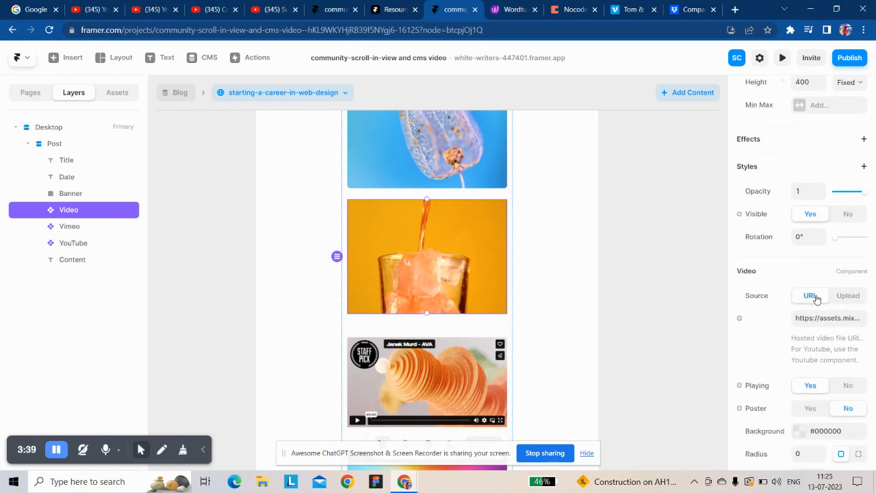
click(739, 318)
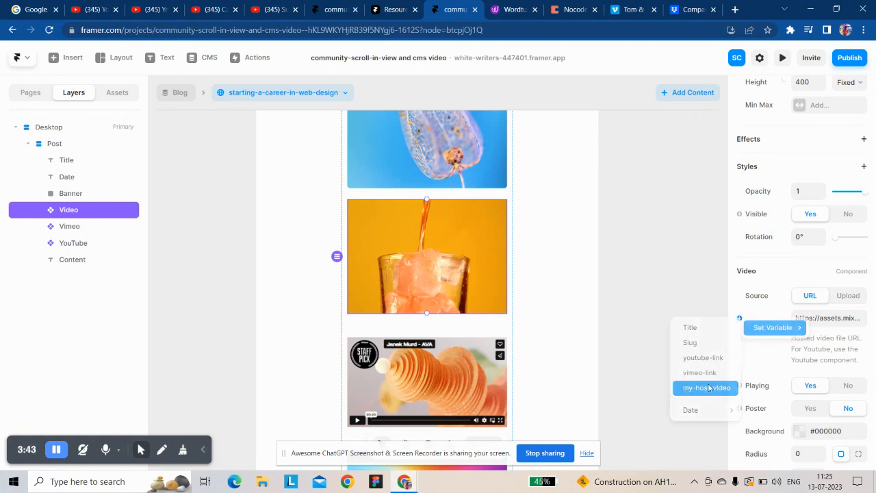
click(706, 388)
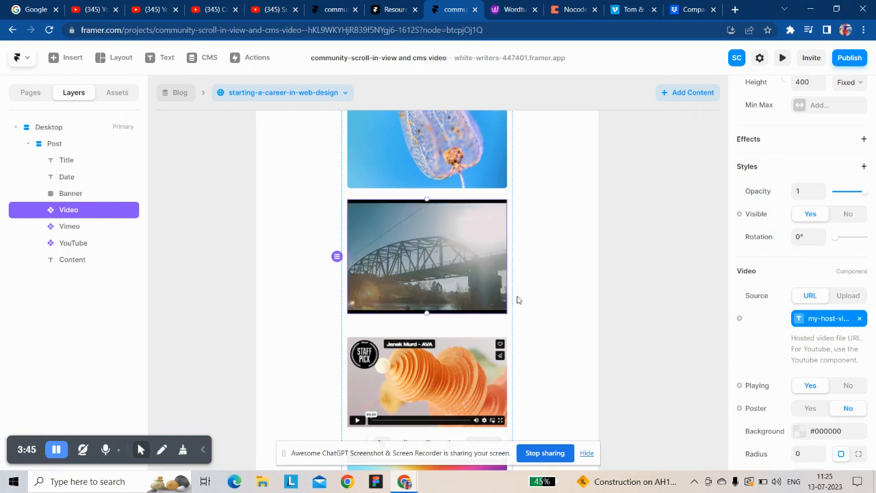
click(69, 226)
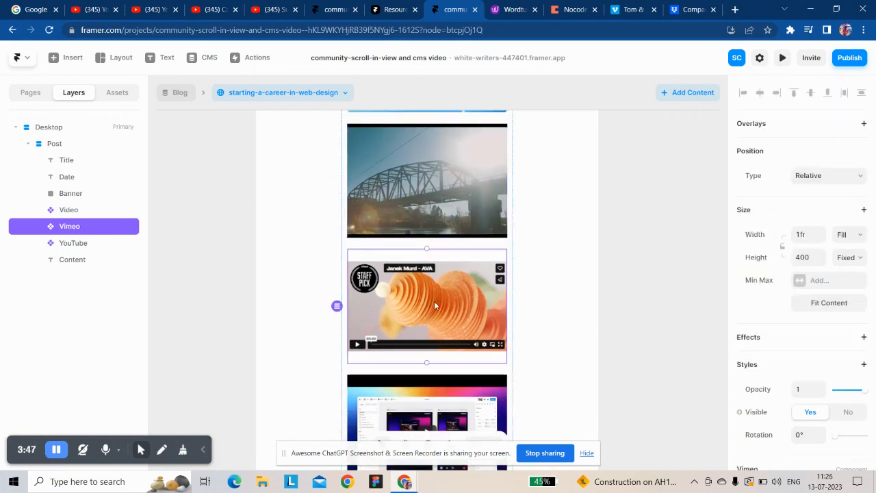
scroll(down, 3)
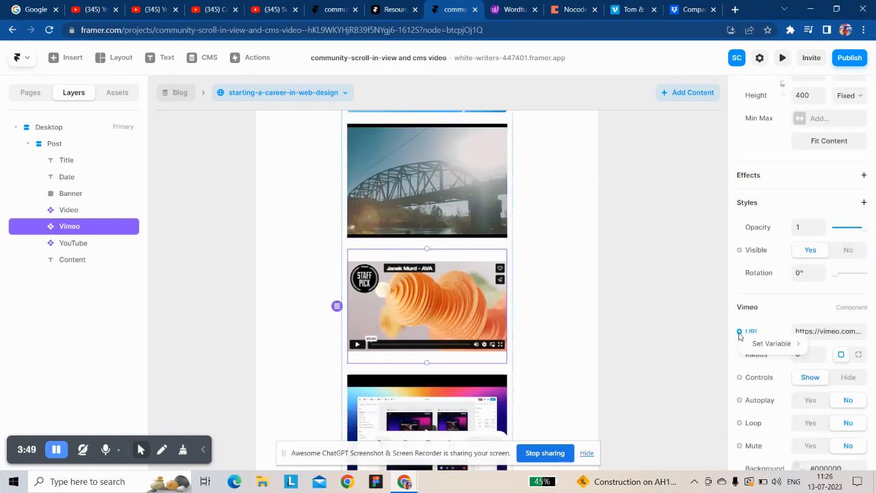
click(771, 342)
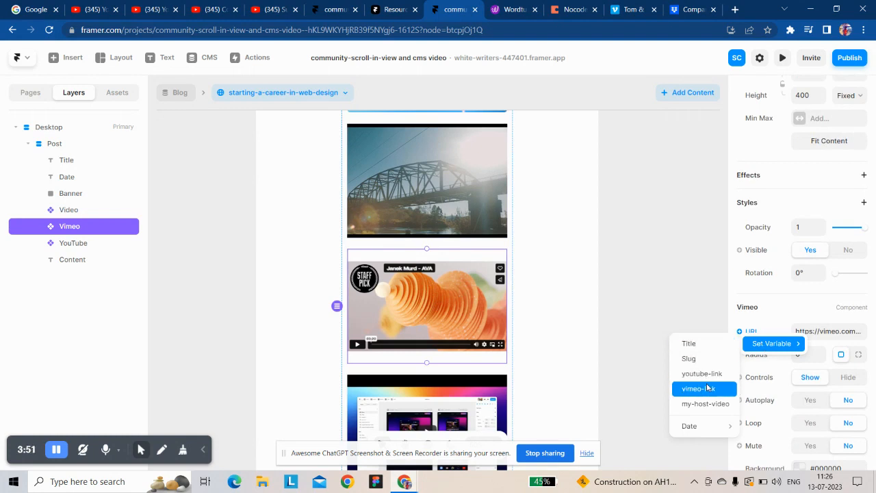
click(697, 388)
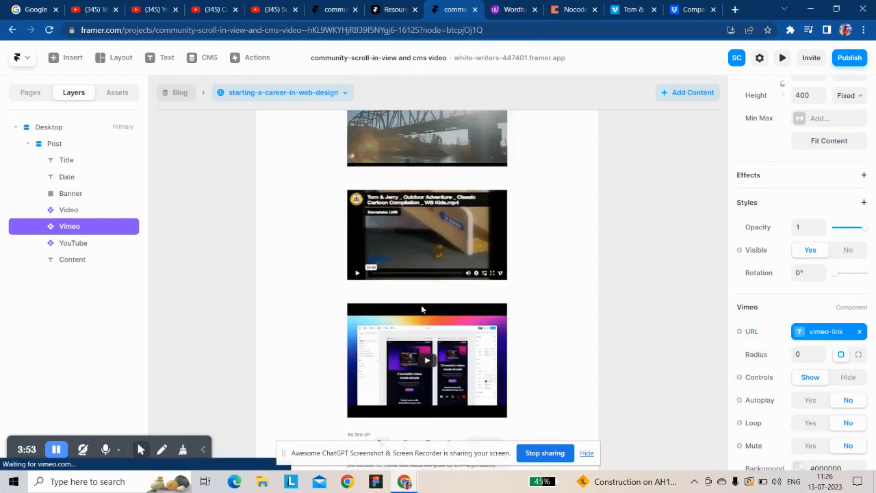
Step: Bind the YouTube embed's video to the youtube-link CMS field
click(74, 244)
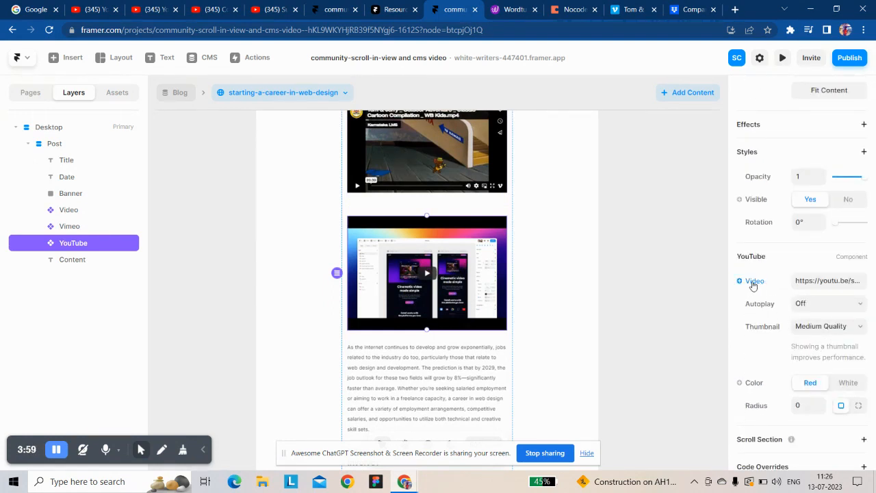
click(828, 280)
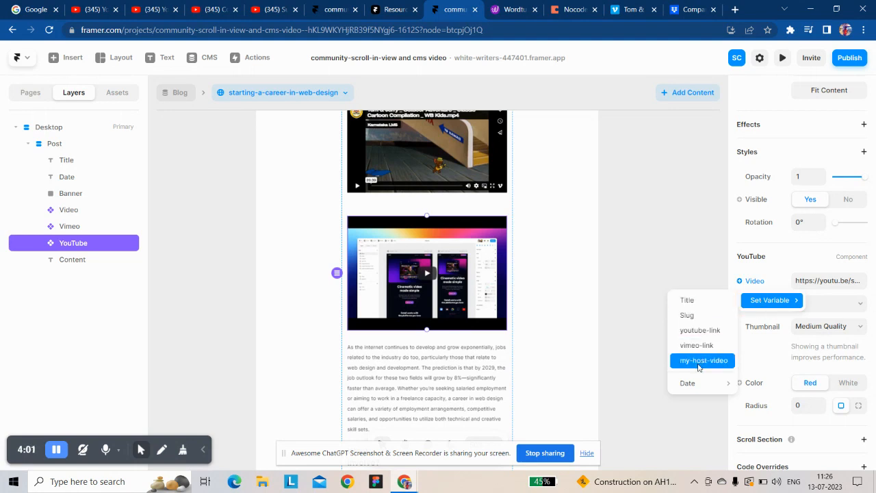
click(699, 329)
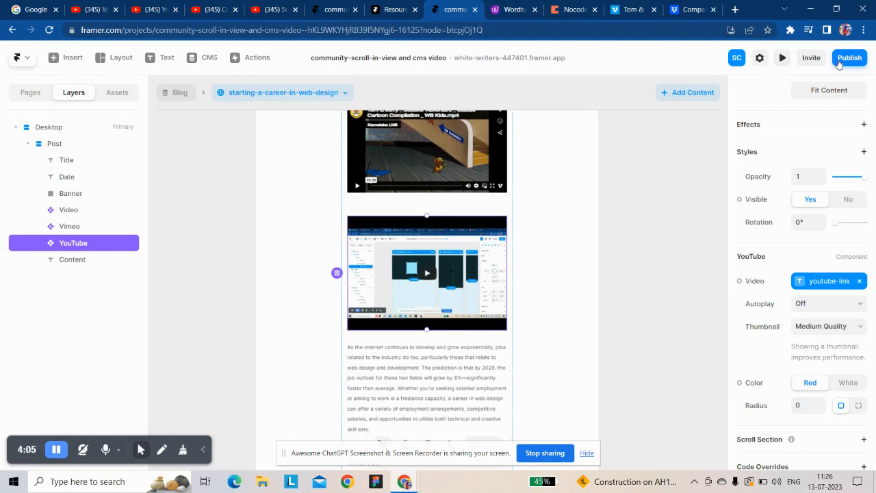
Step: Publish the site, review the three videos on the live white-writers framer.app post, return to the editor
click(848, 57)
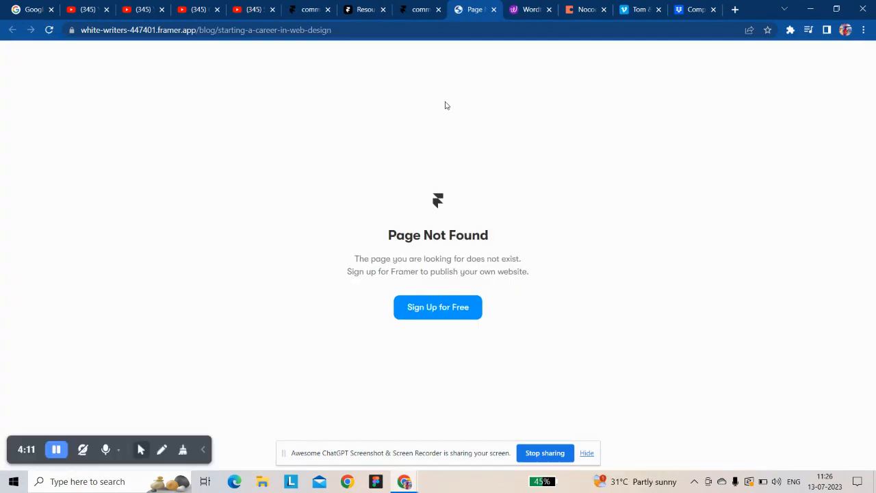
mouse_move(367, 211)
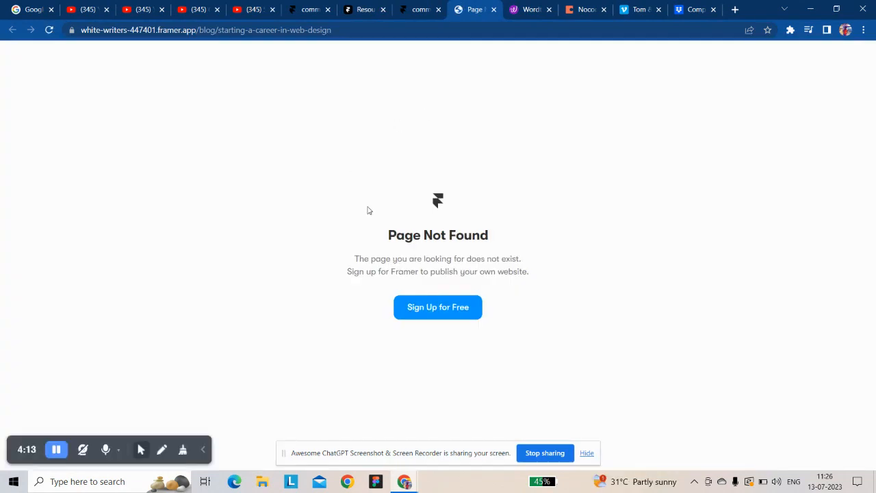
click(419, 8)
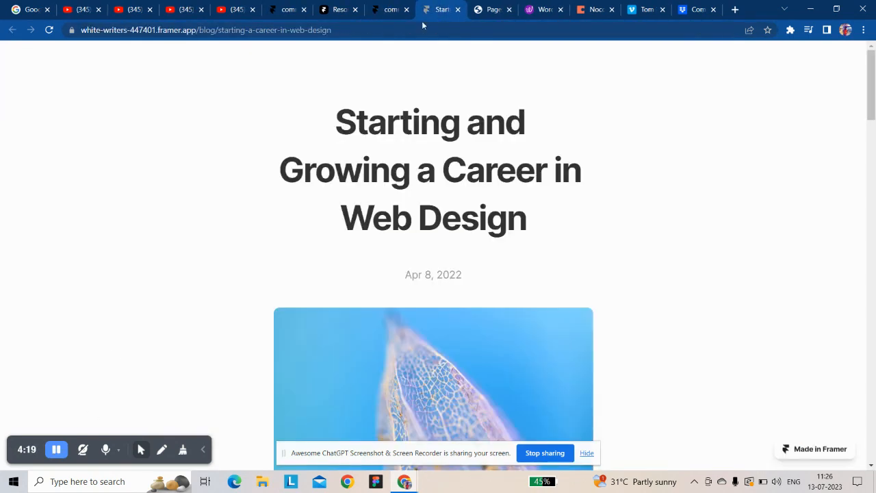
scroll(down, 3)
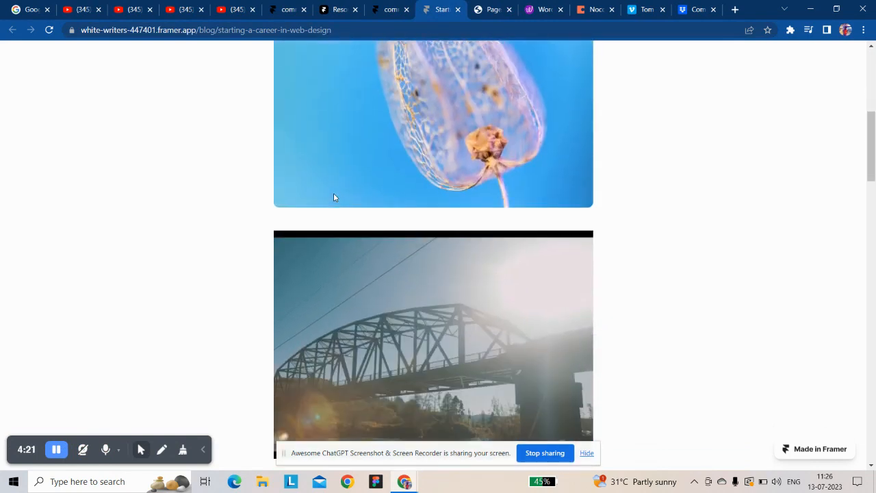
scroll(down, 3)
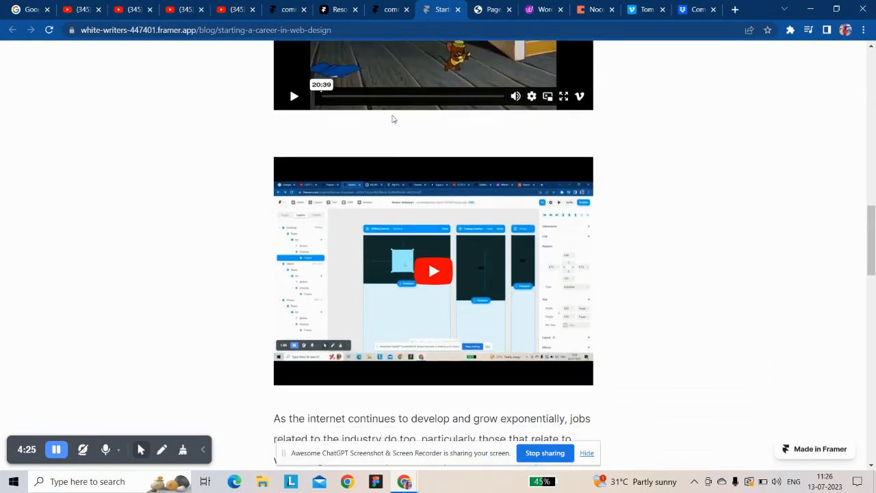
click(388, 8)
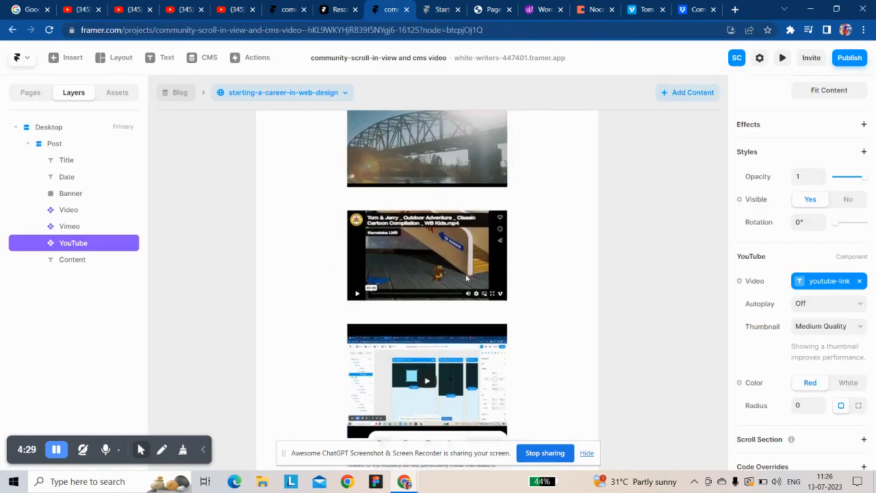
Step: Review the Vimeo embed's Controls, Autoplay, Loop and Mute options
click(69, 225)
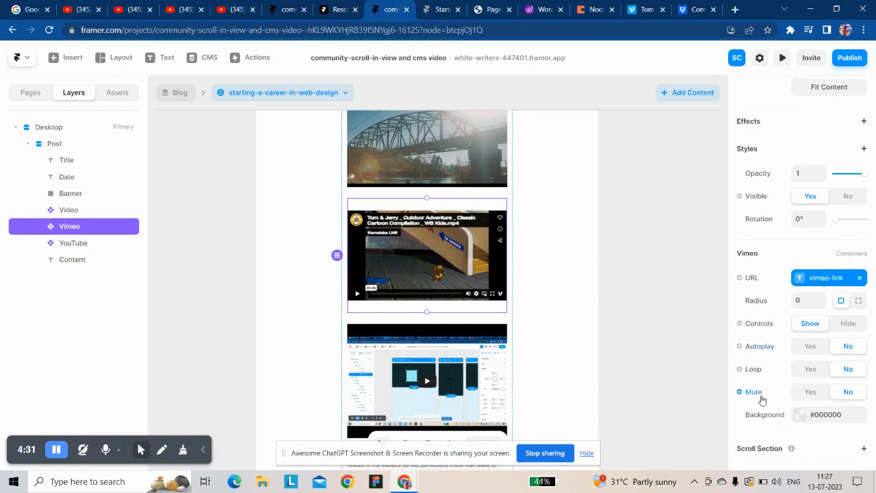
click(69, 209)
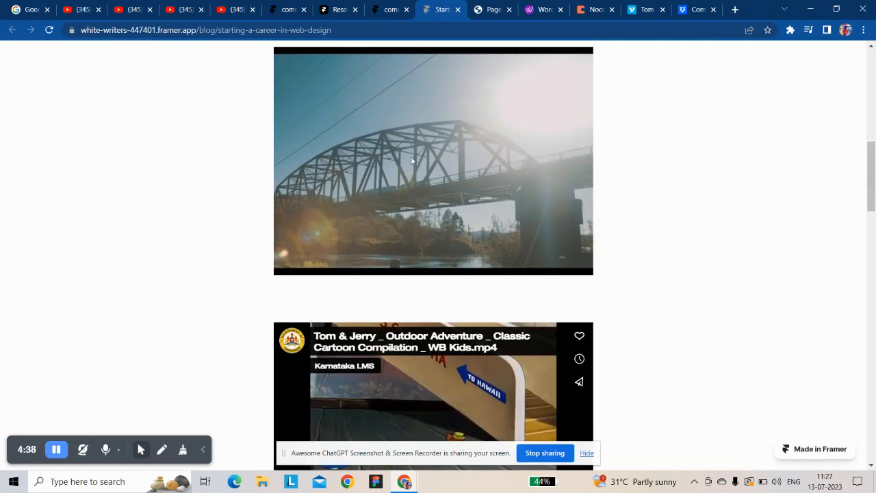
Step: Play the embedded YouTube tutorial on the live post and pause it around 0:02
scroll(down, 3)
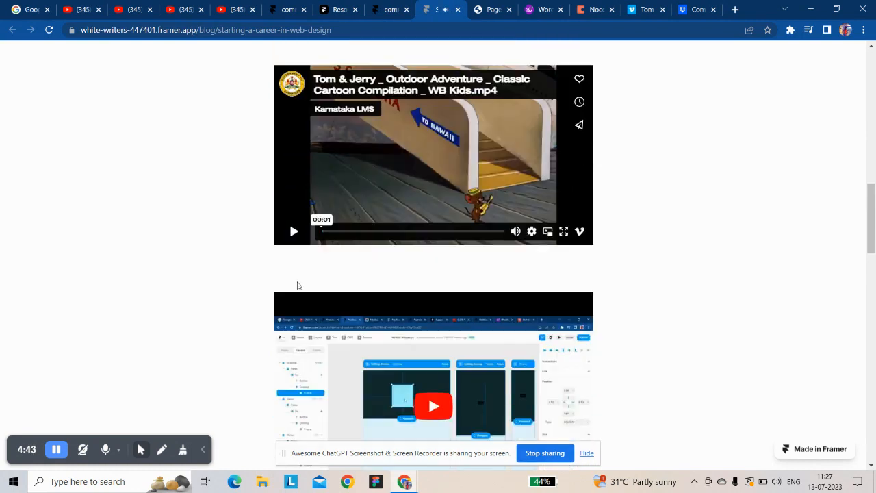
scroll(down, 3)
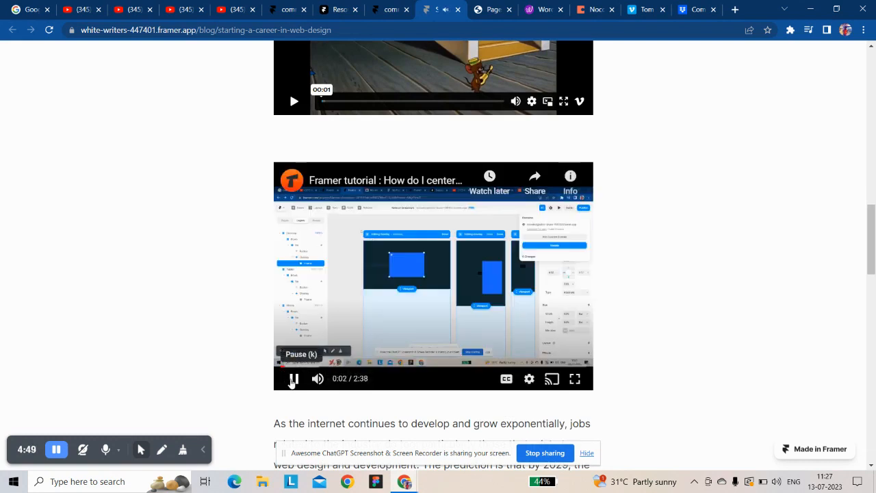
click(293, 377)
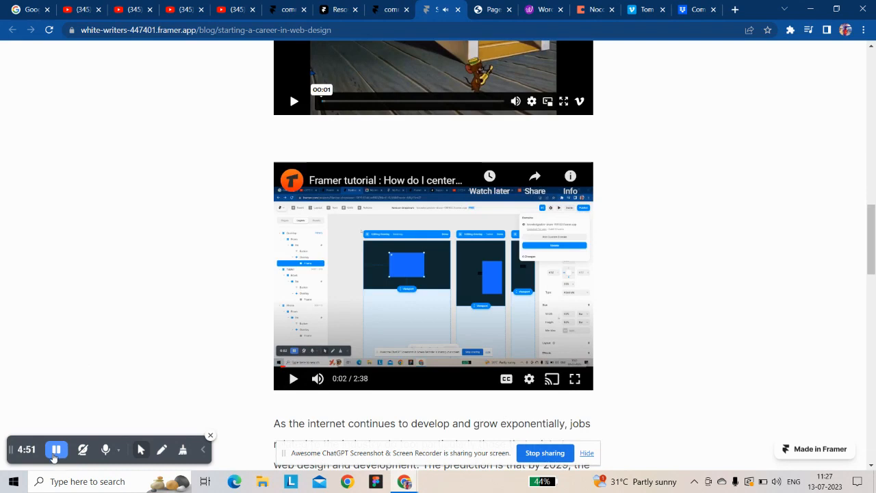